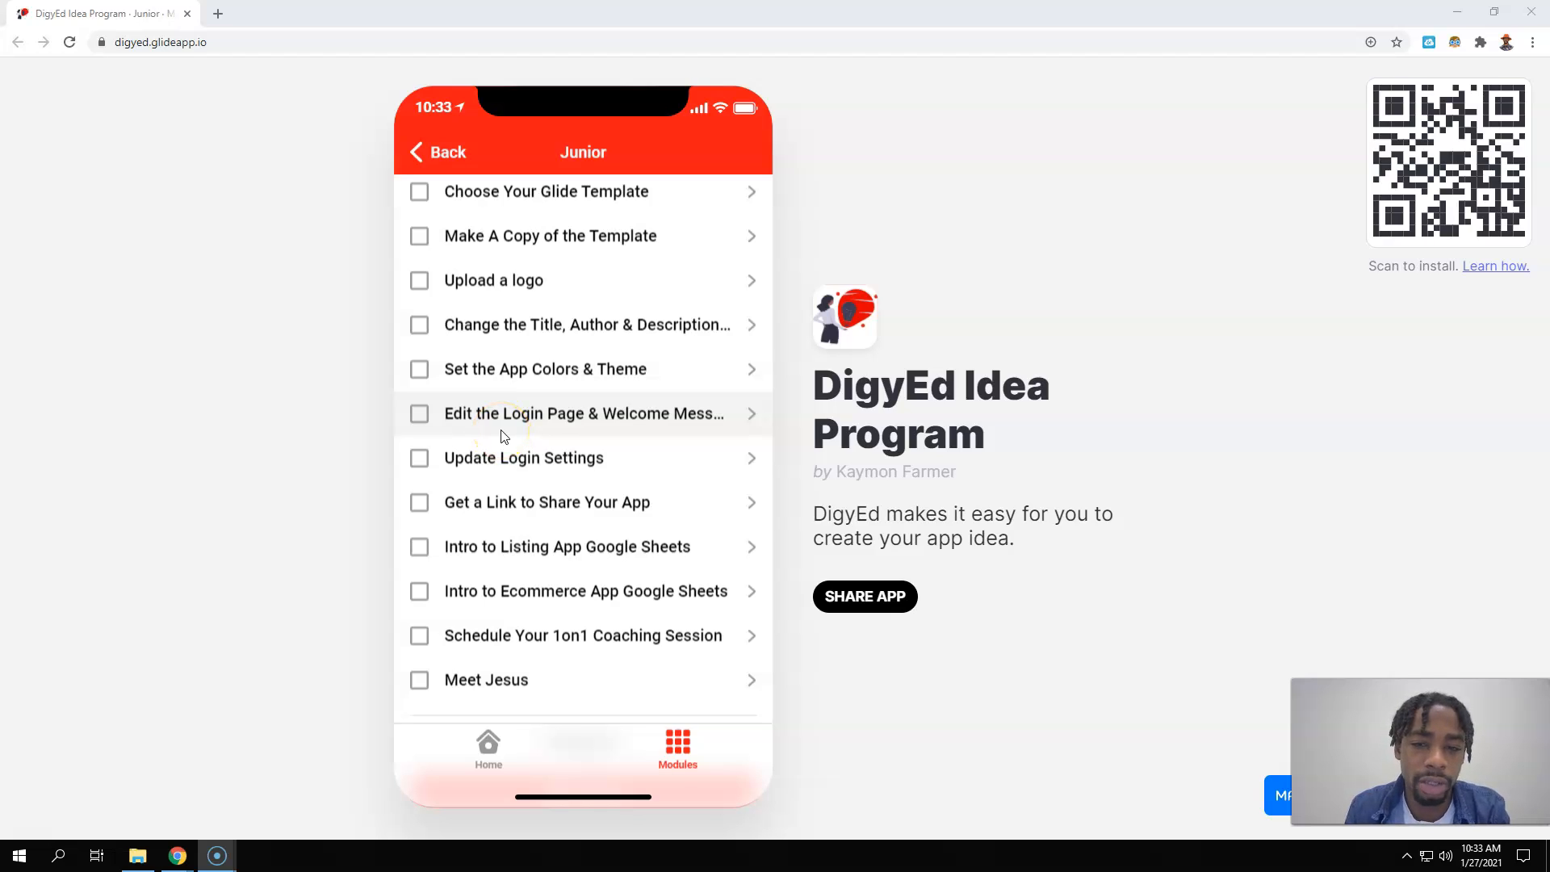
{"action": "mouse_move", "coordinate": [524, 477]}
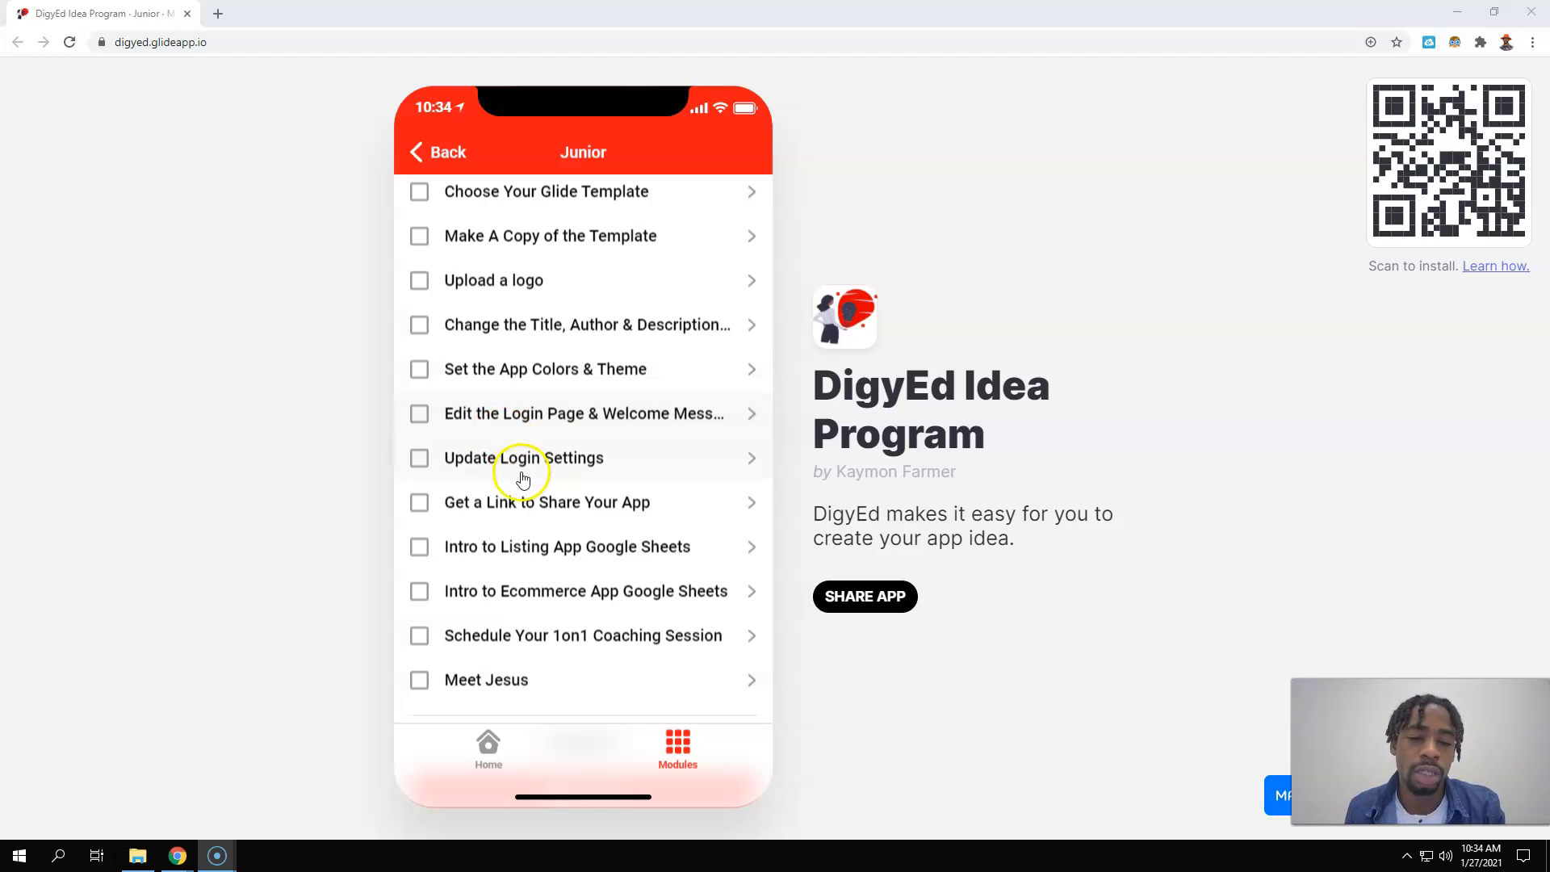
{"action": "mouse_move", "coordinate": [683, 490]}
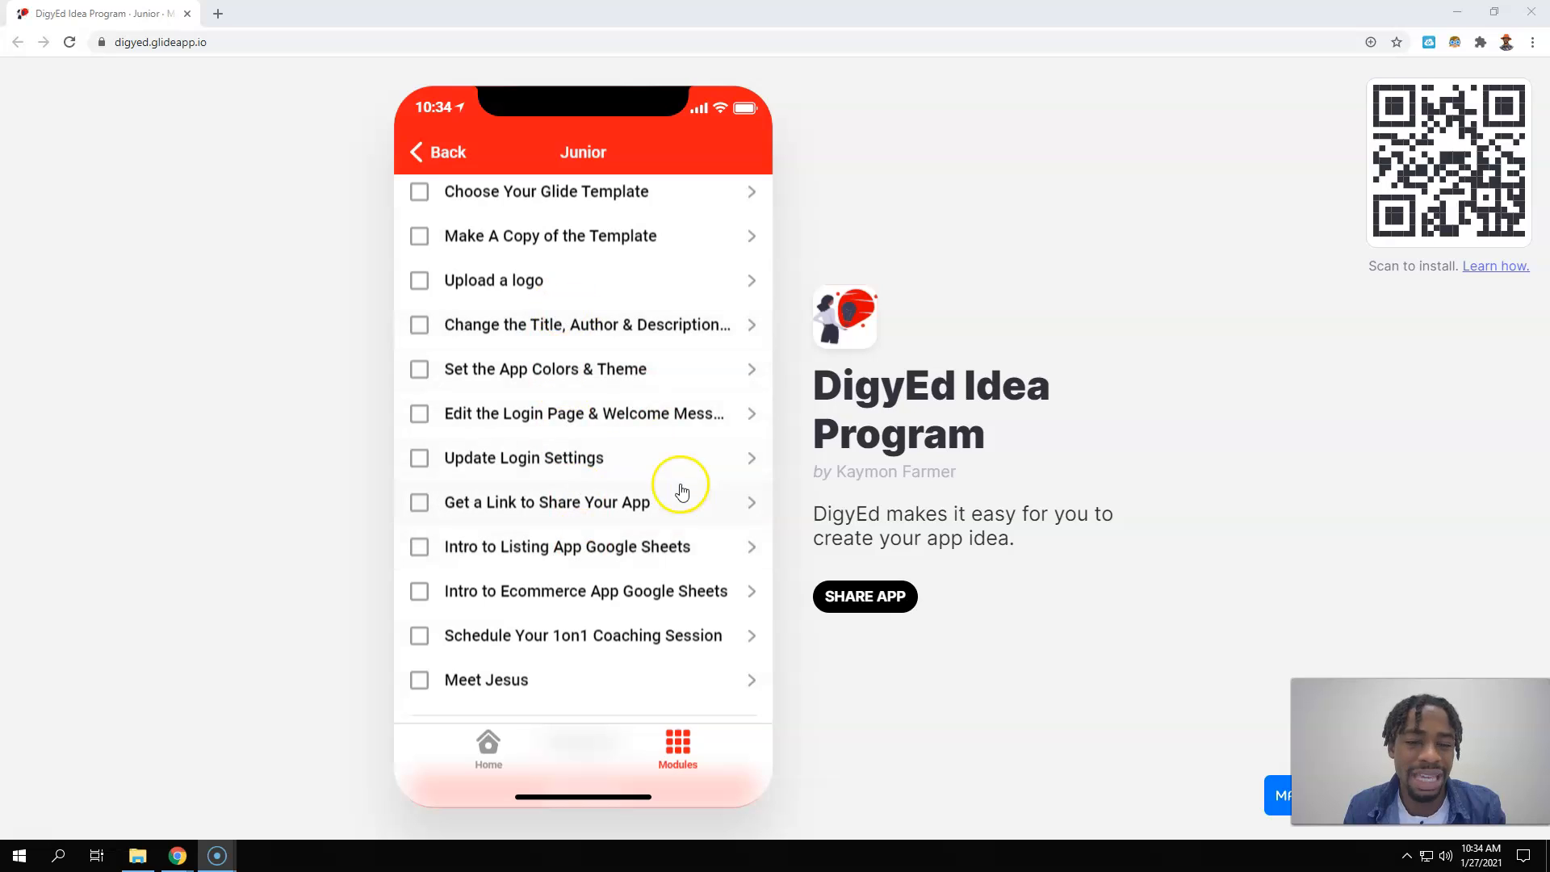
- Scroll the Junior modules list and open the Meet Jesus module
{"action": "scroll", "scroll_direction": "down", "scroll_amount": 3}
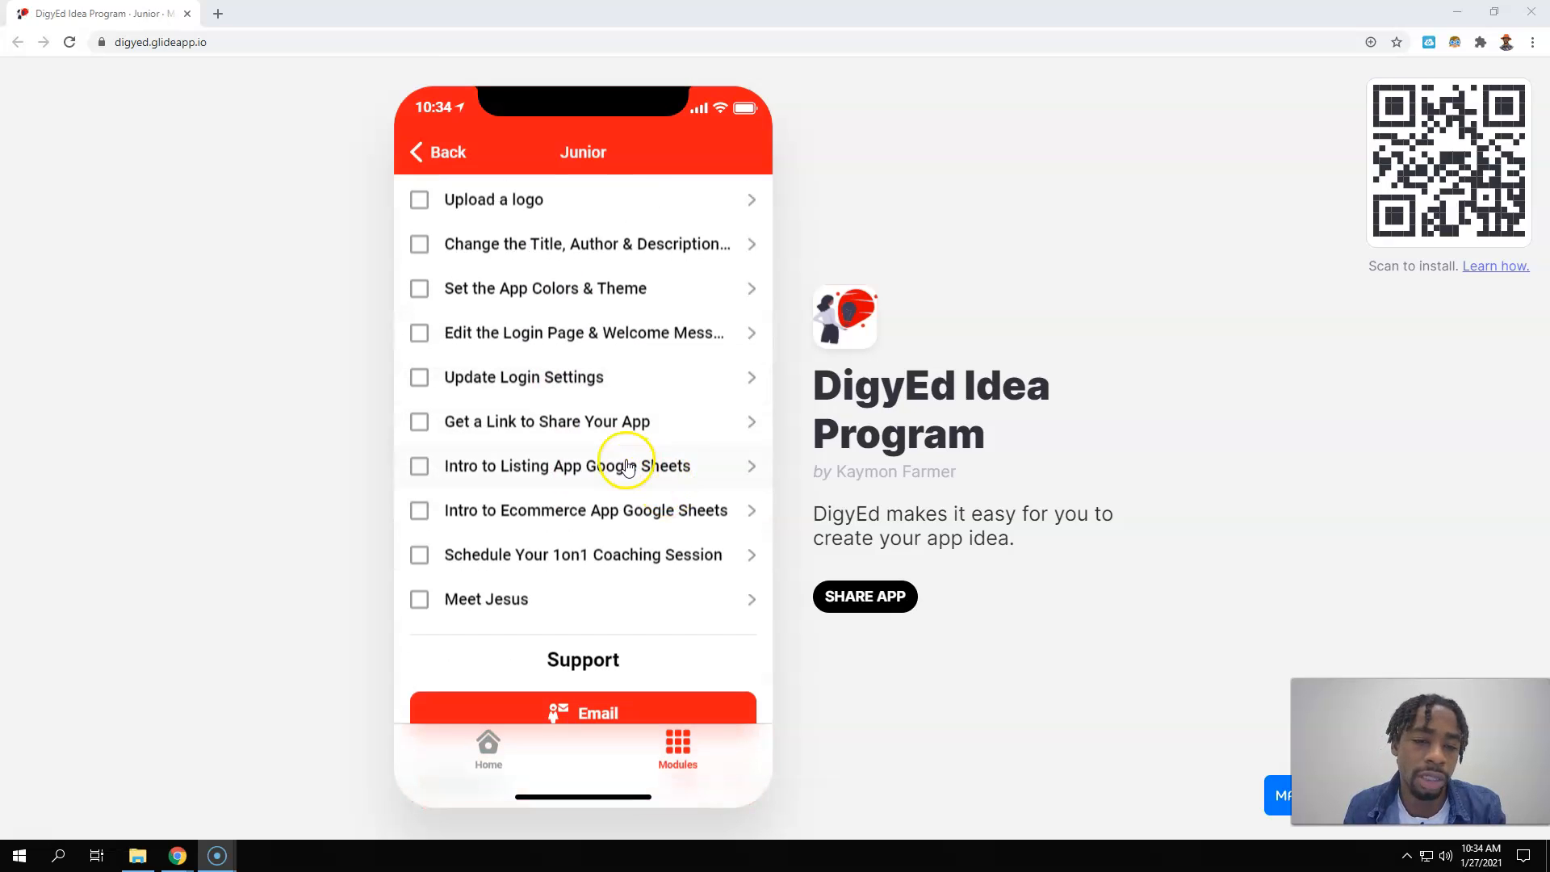
{"action": "mouse_move", "coordinate": [607, 511]}
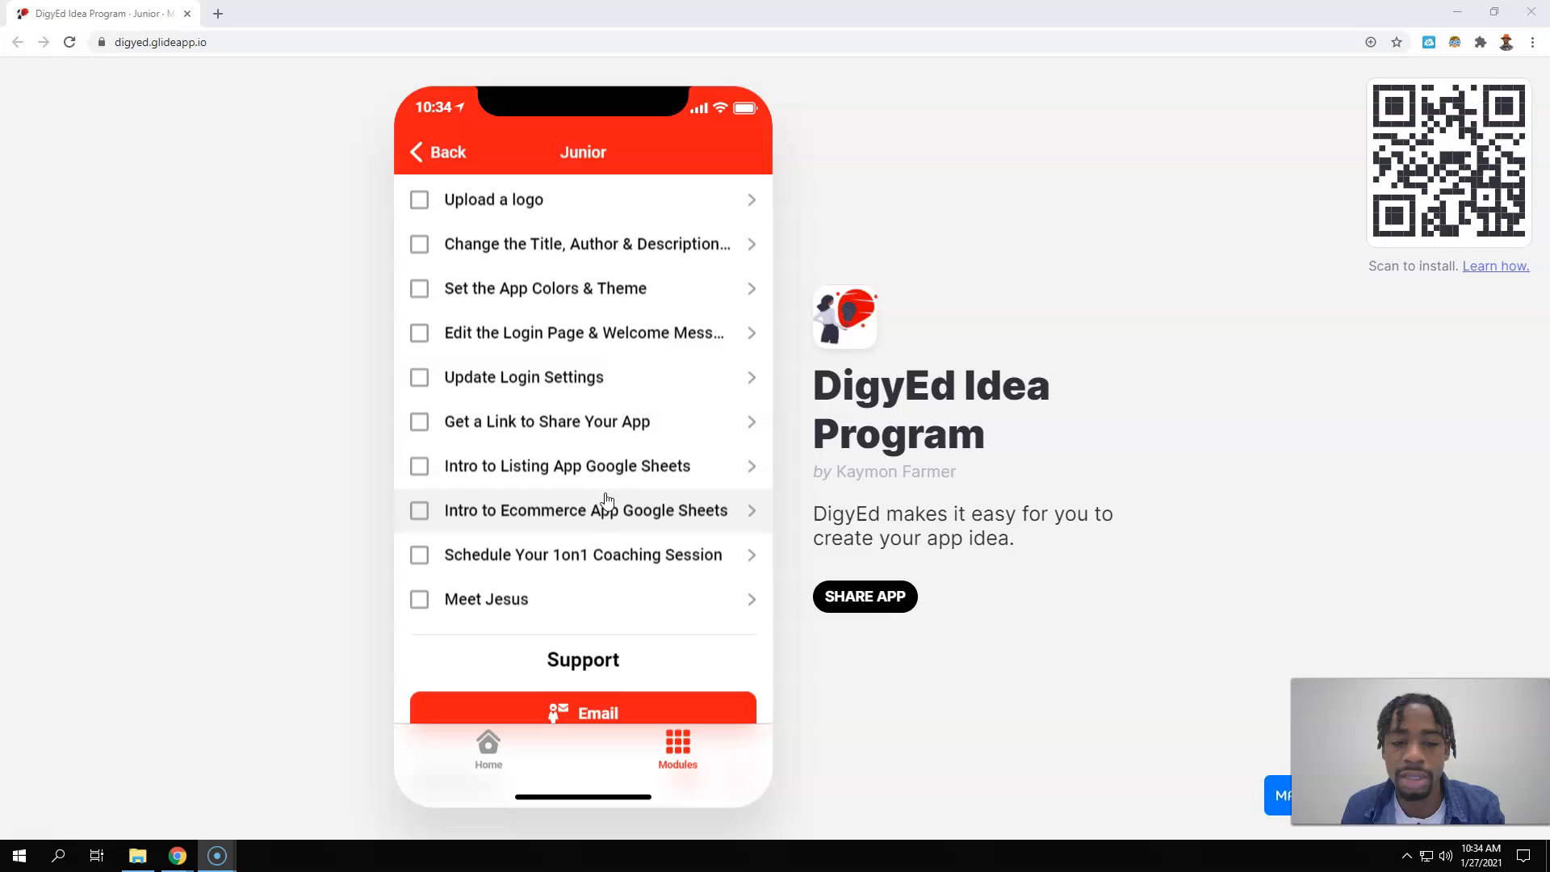
{"action": "mouse_move", "coordinate": [589, 563]}
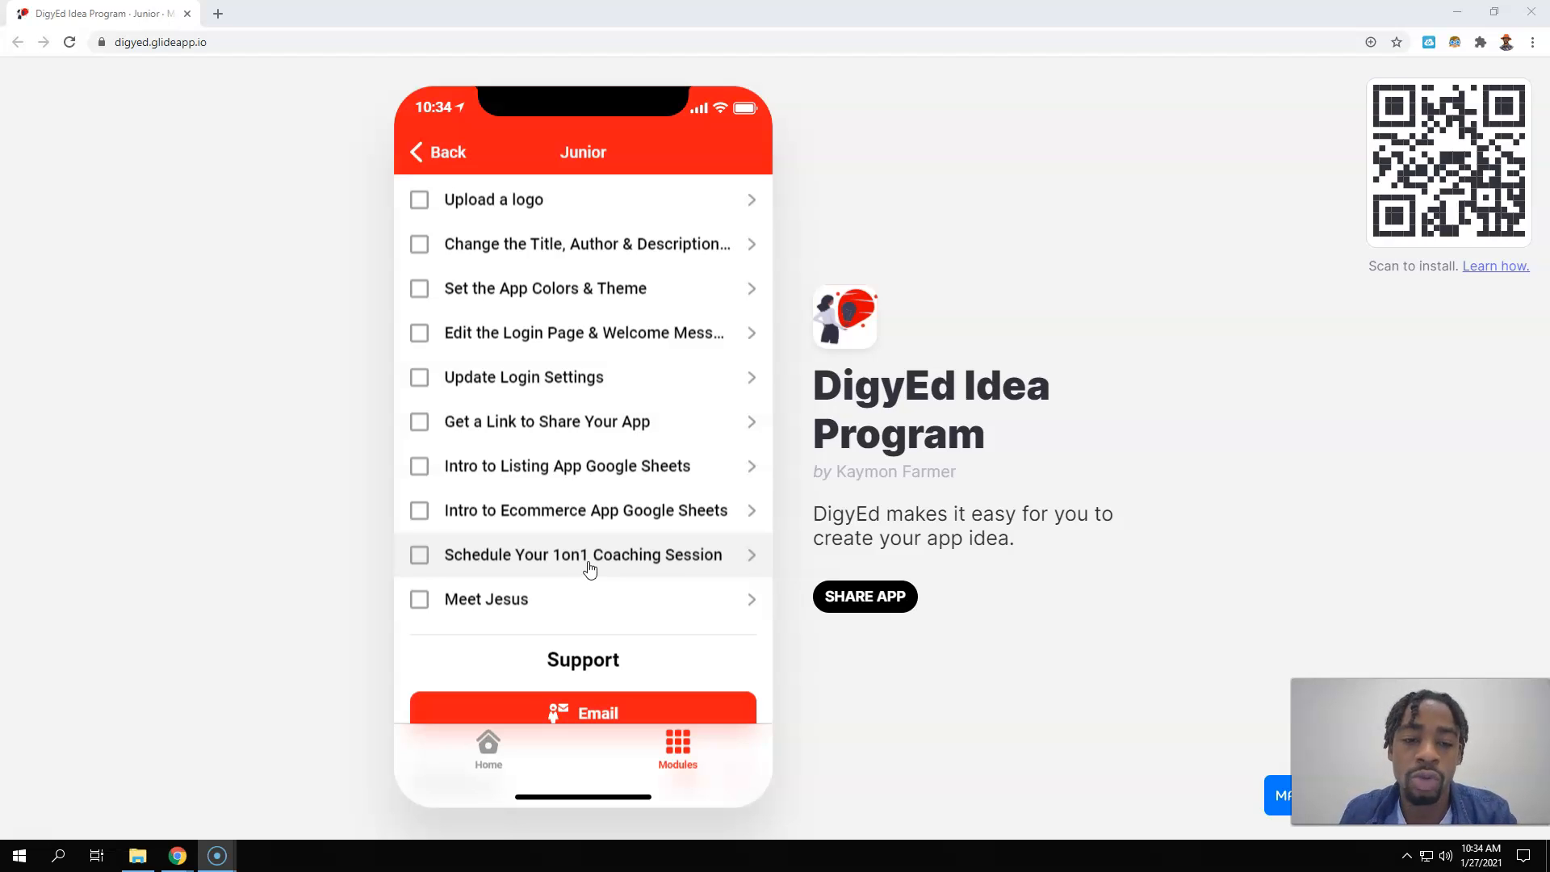
{"action": "mouse_move", "coordinate": [561, 605]}
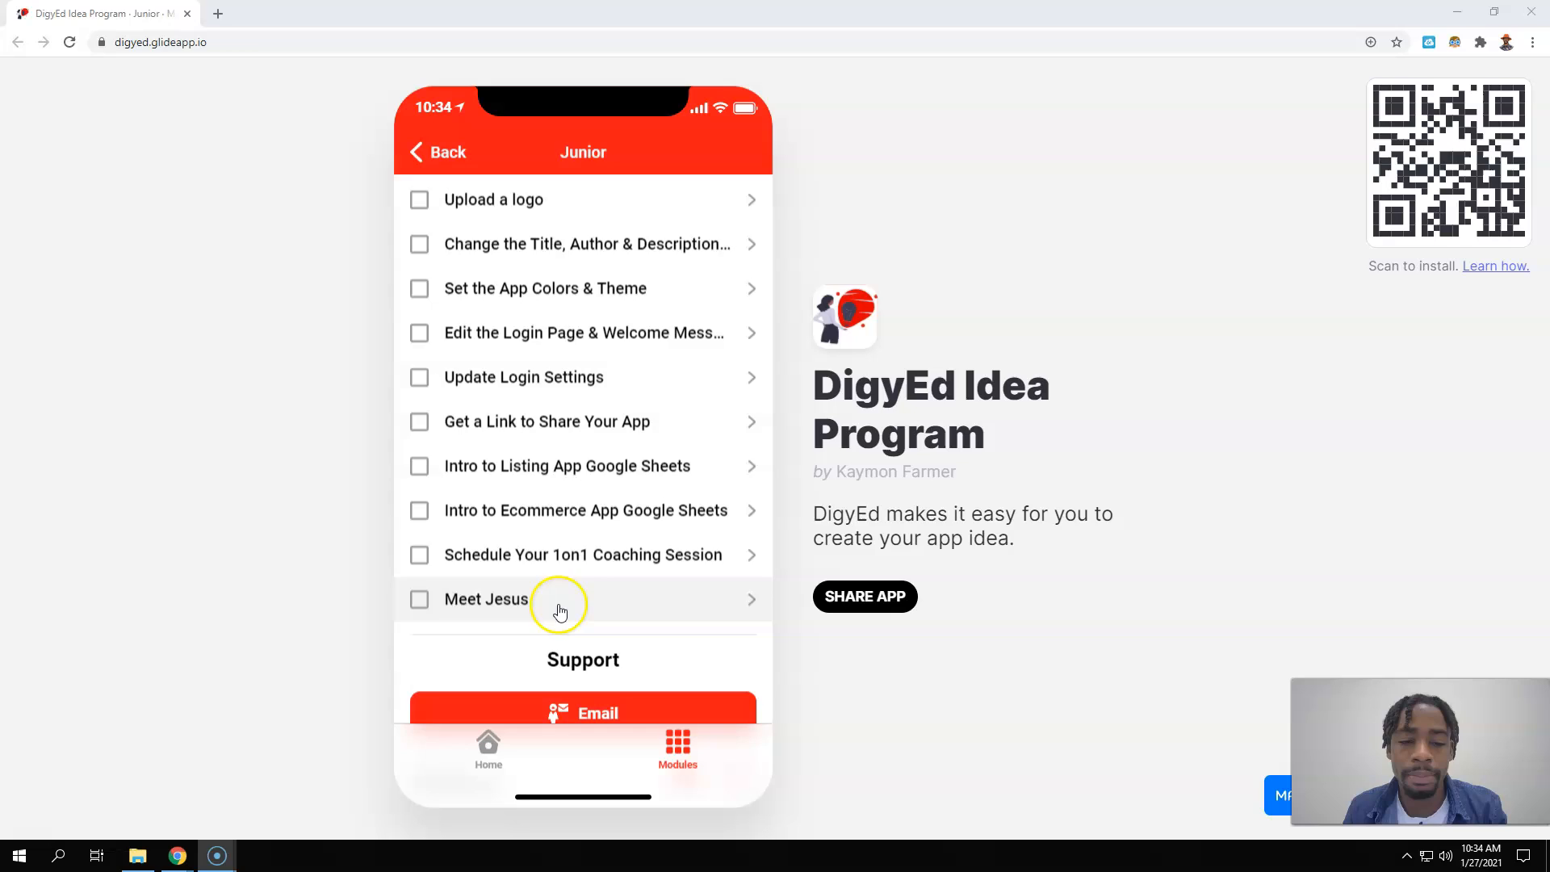
{"action": "left_click", "coordinate": [559, 599]}
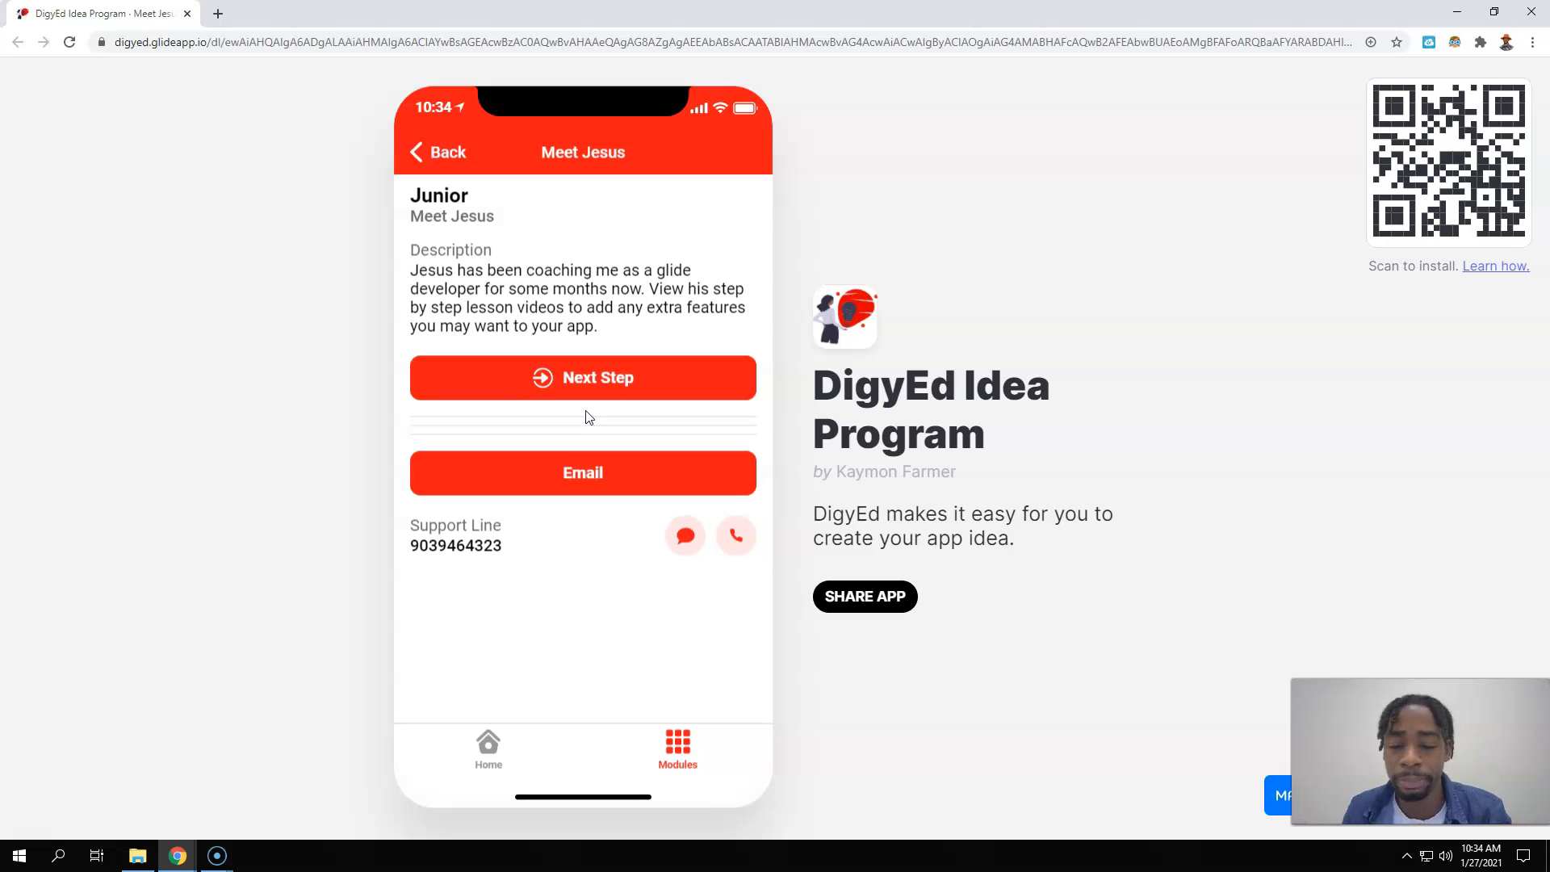
- Continue to Glide Lessons, show all lessons, and open Lesson 1 'How to set up your profile'
{"action": "left_click", "coordinate": [582, 377]}
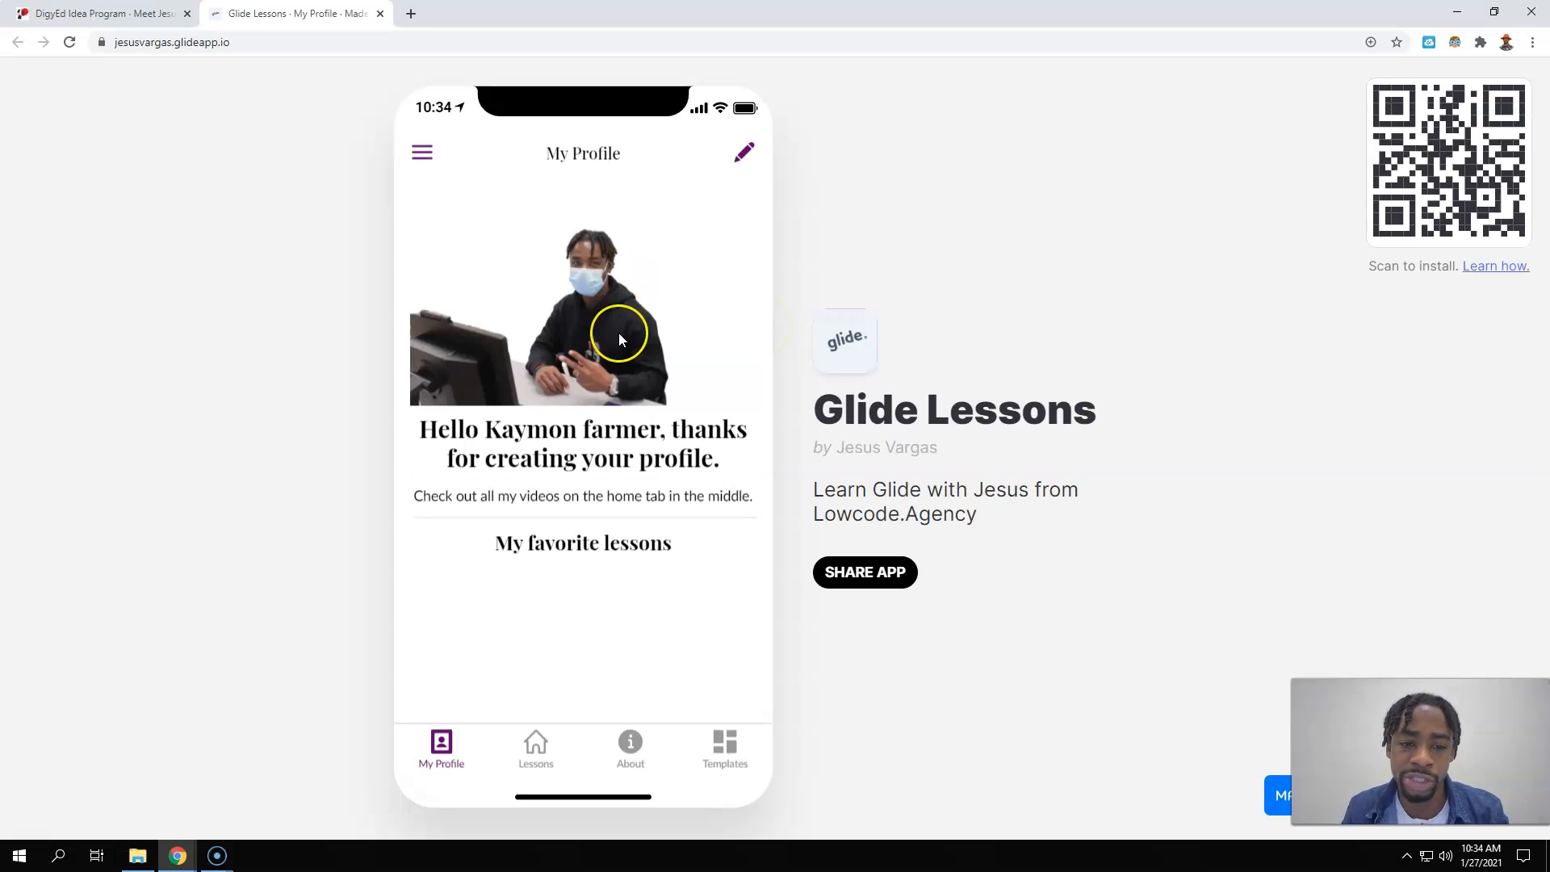
{"action": "left_click", "coordinate": [535, 746]}
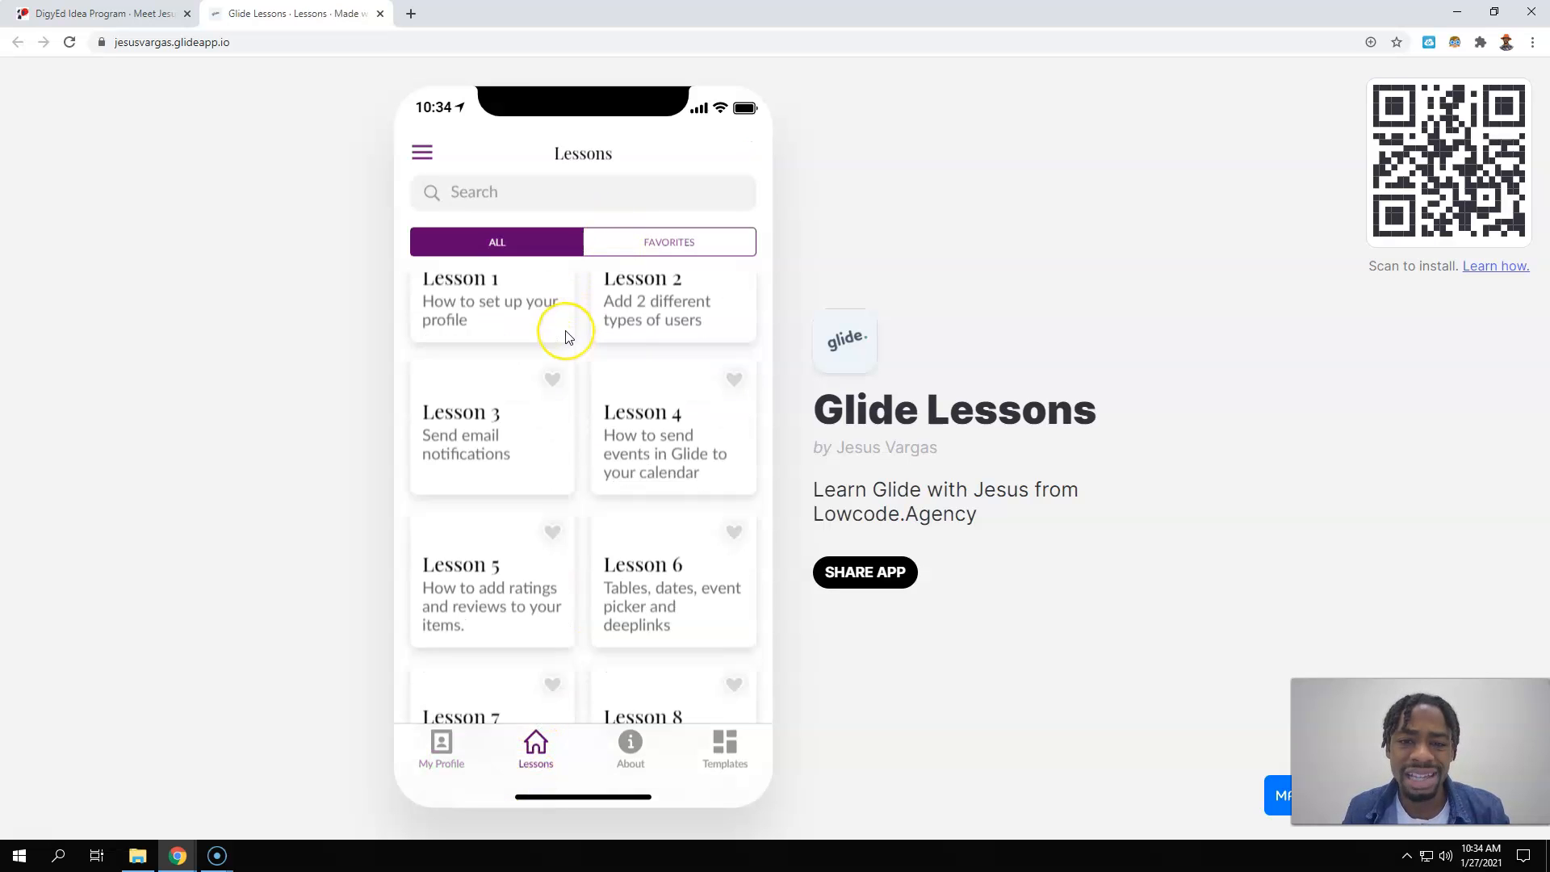
{"action": "scroll", "scroll_direction": "down", "scroll_amount": 3}
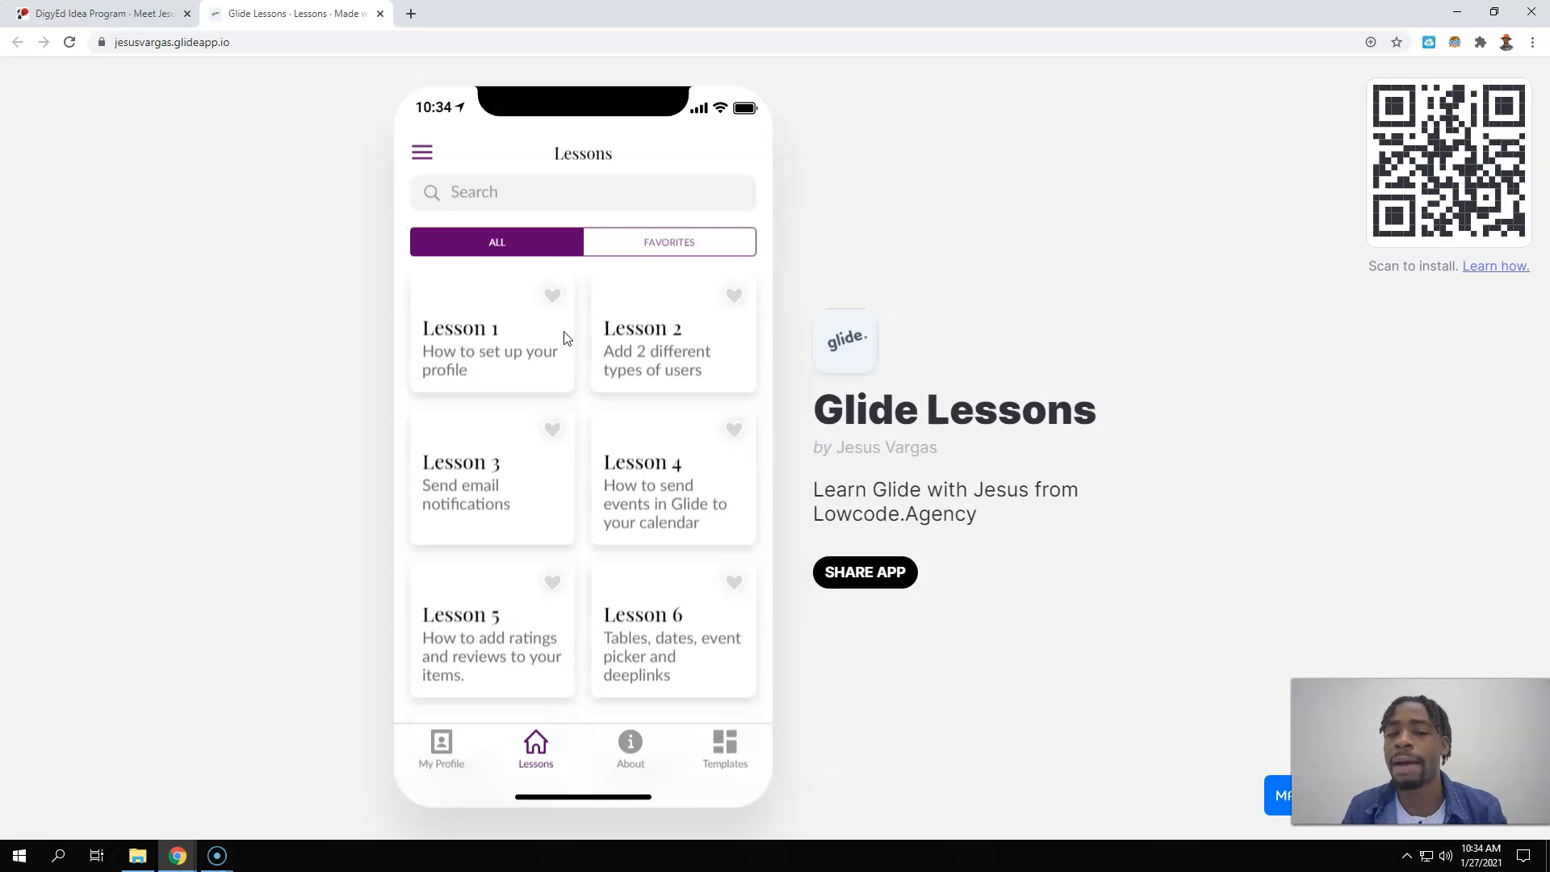
{"action": "left_click", "coordinate": [492, 351]}
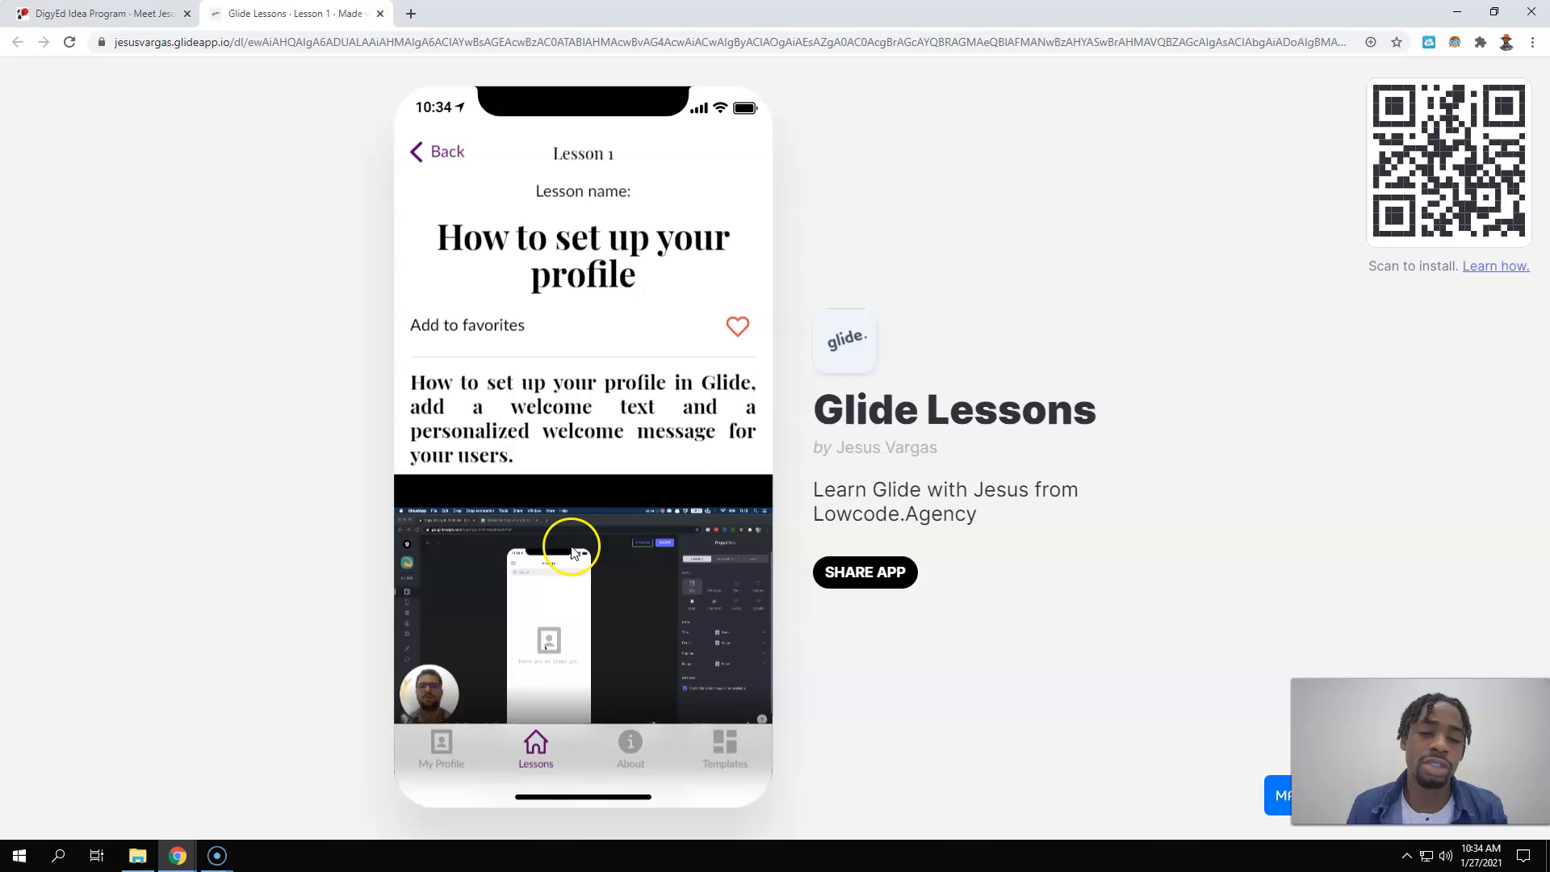
{"action": "mouse_move", "coordinate": [637, 440]}
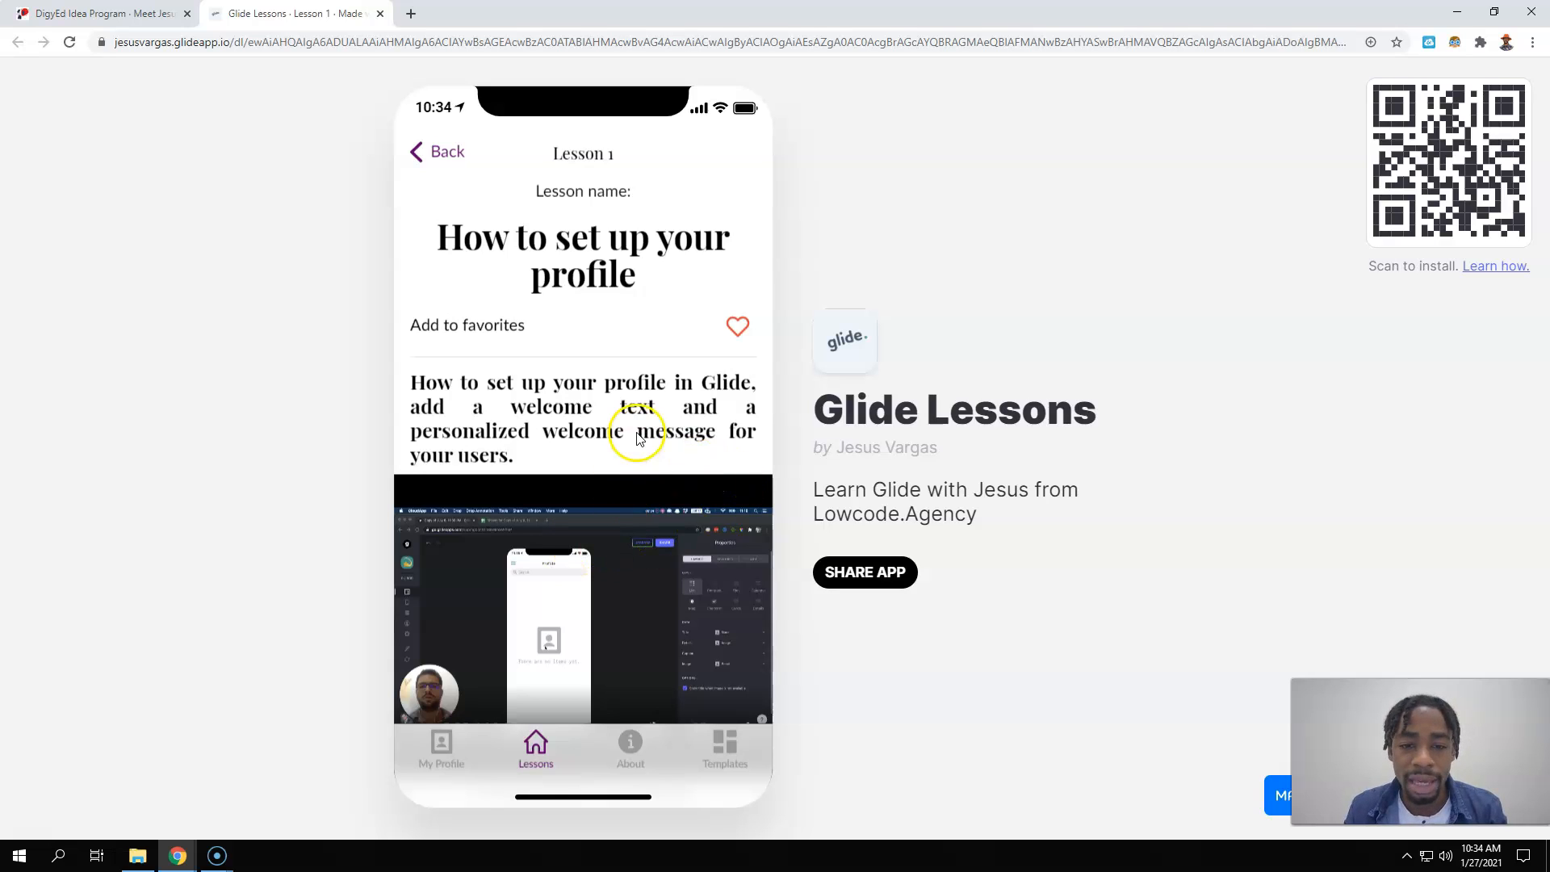
{"action": "mouse_move", "coordinate": [542, 346]}
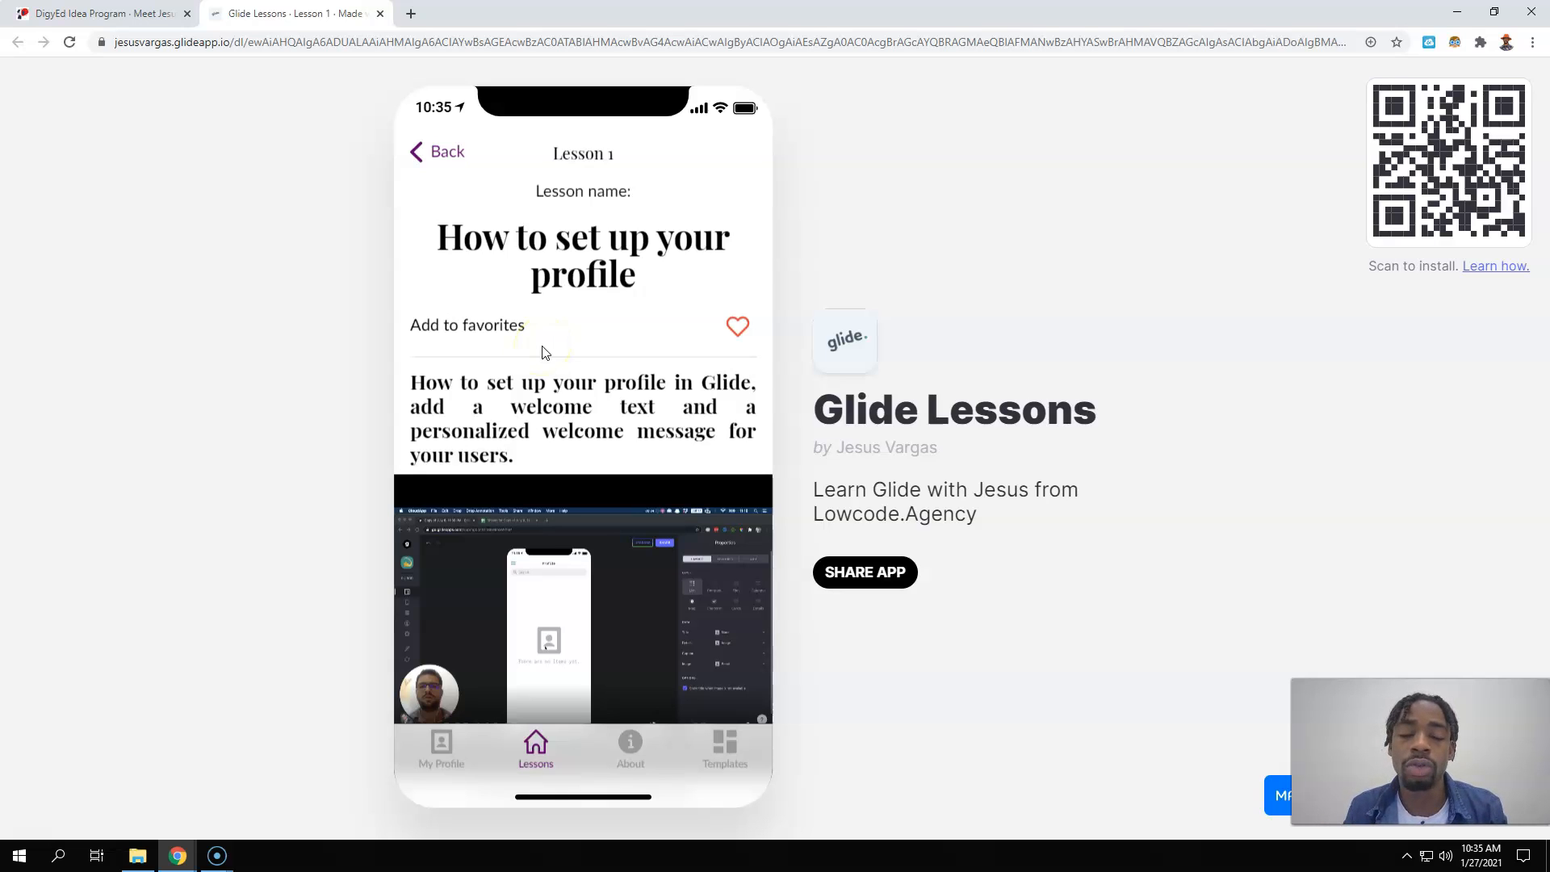
{"action": "mouse_move", "coordinate": [583, 367]}
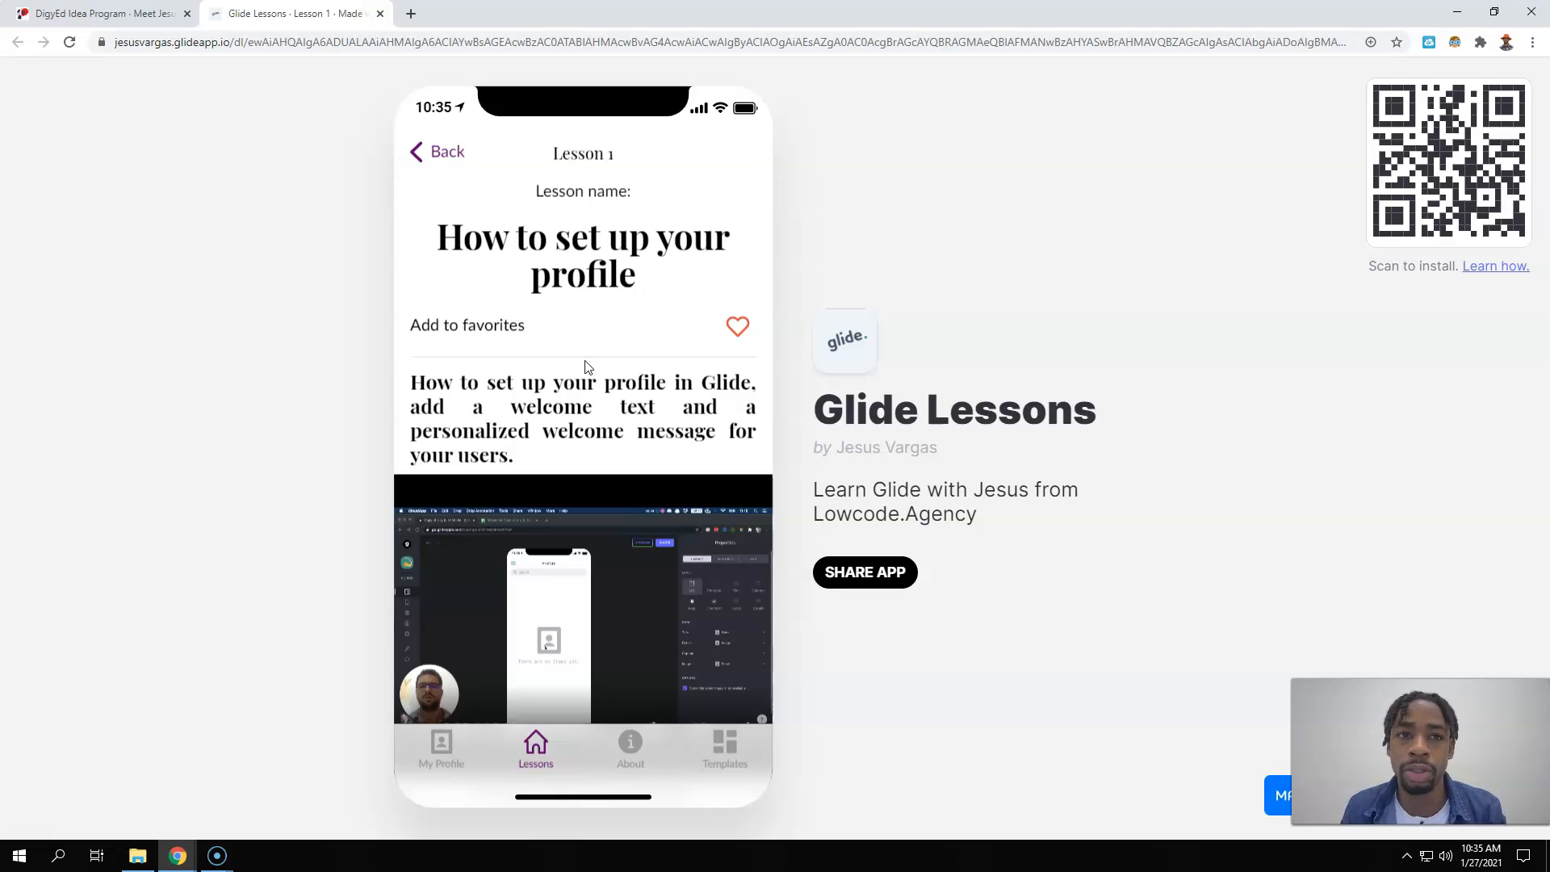
{"action": "mouse_move", "coordinate": [28, 843]}
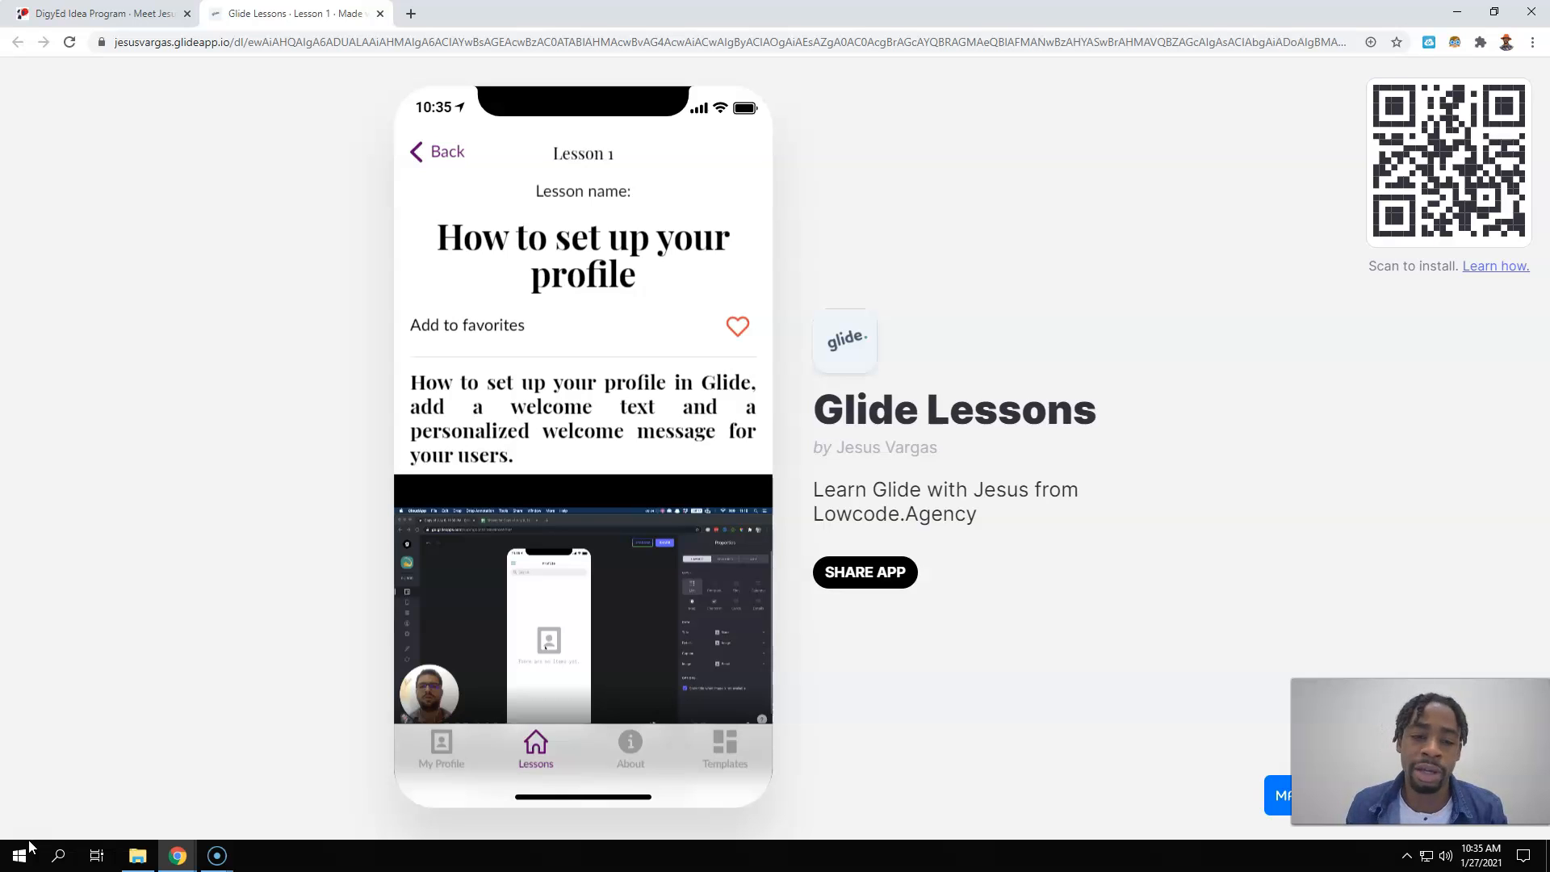
{"action": "mouse_move", "coordinate": [391, 326]}
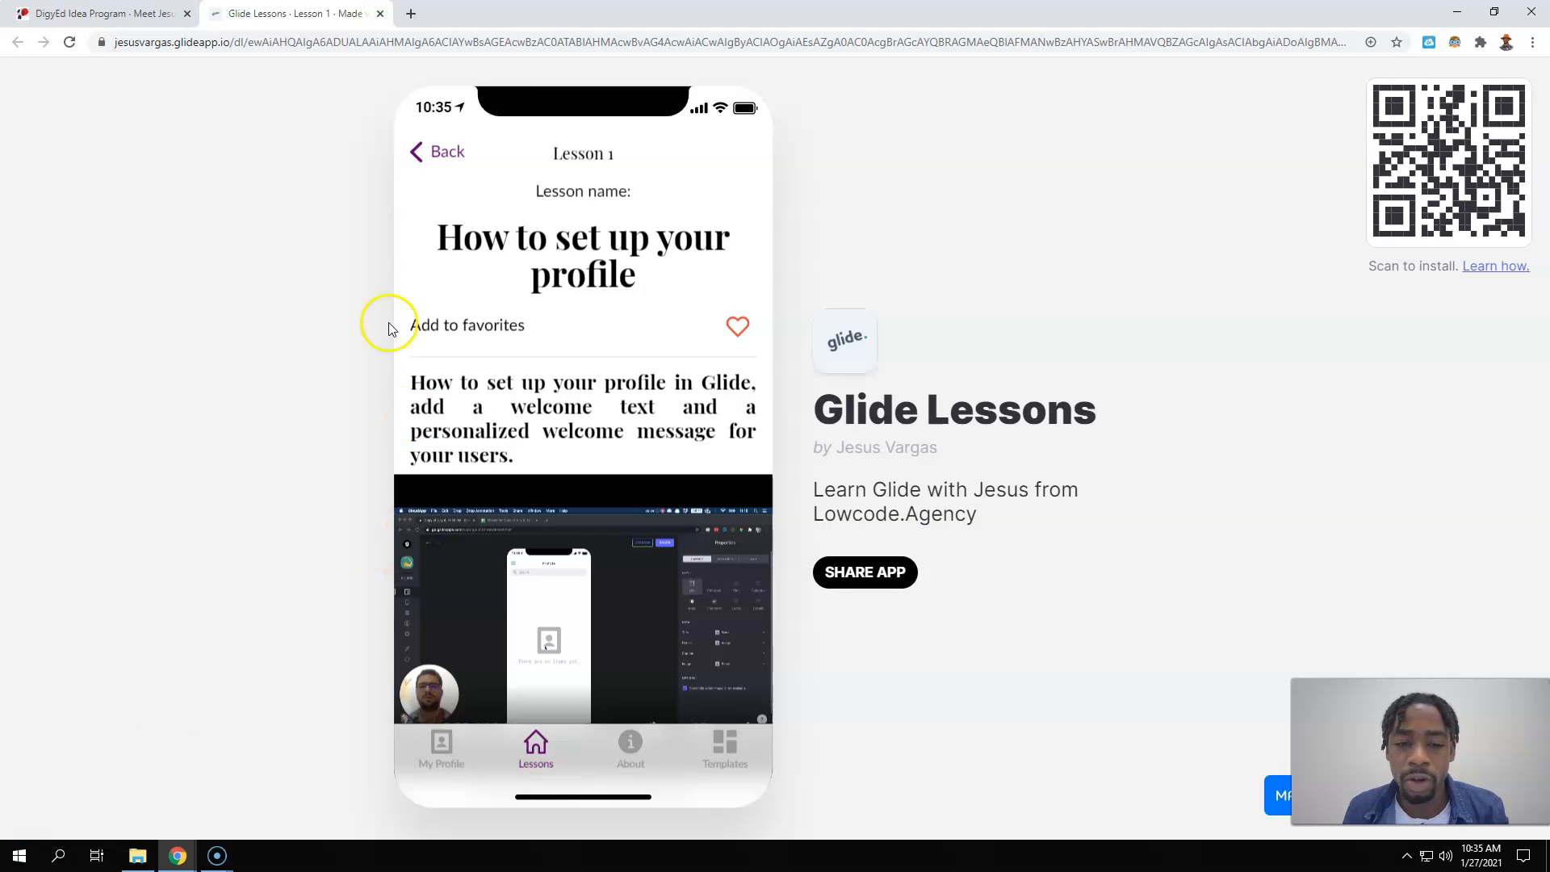
- Go back from Lesson 1 and browse the lessons grid down to Lesson 18 and back to Lessons 3-8
{"action": "left_click", "coordinate": [436, 151]}
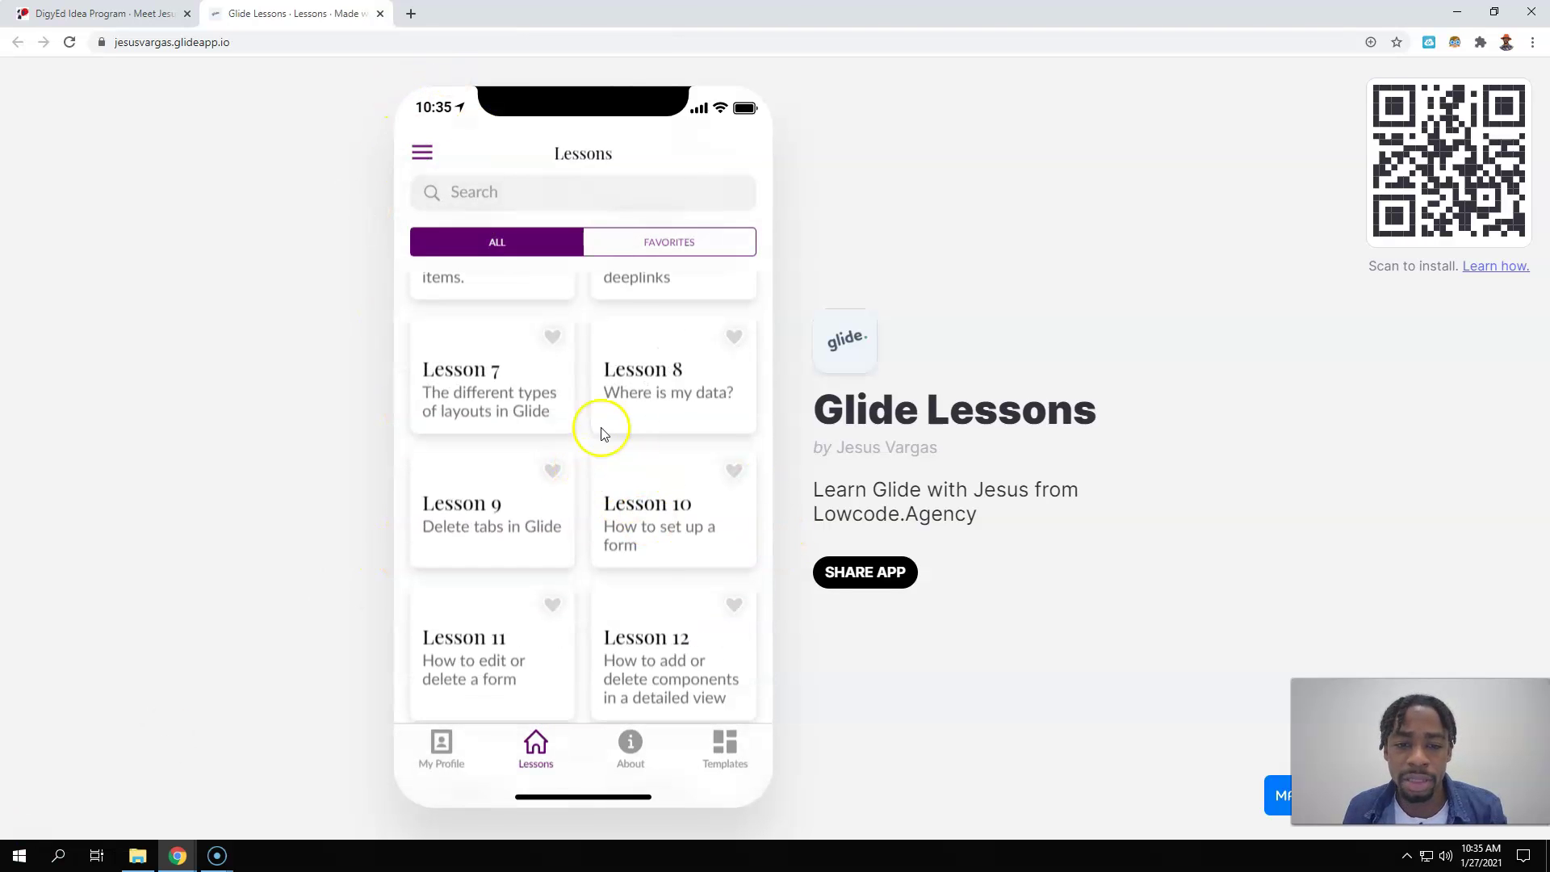
{"action": "scroll", "scroll_direction": "down", "scroll_amount": 3}
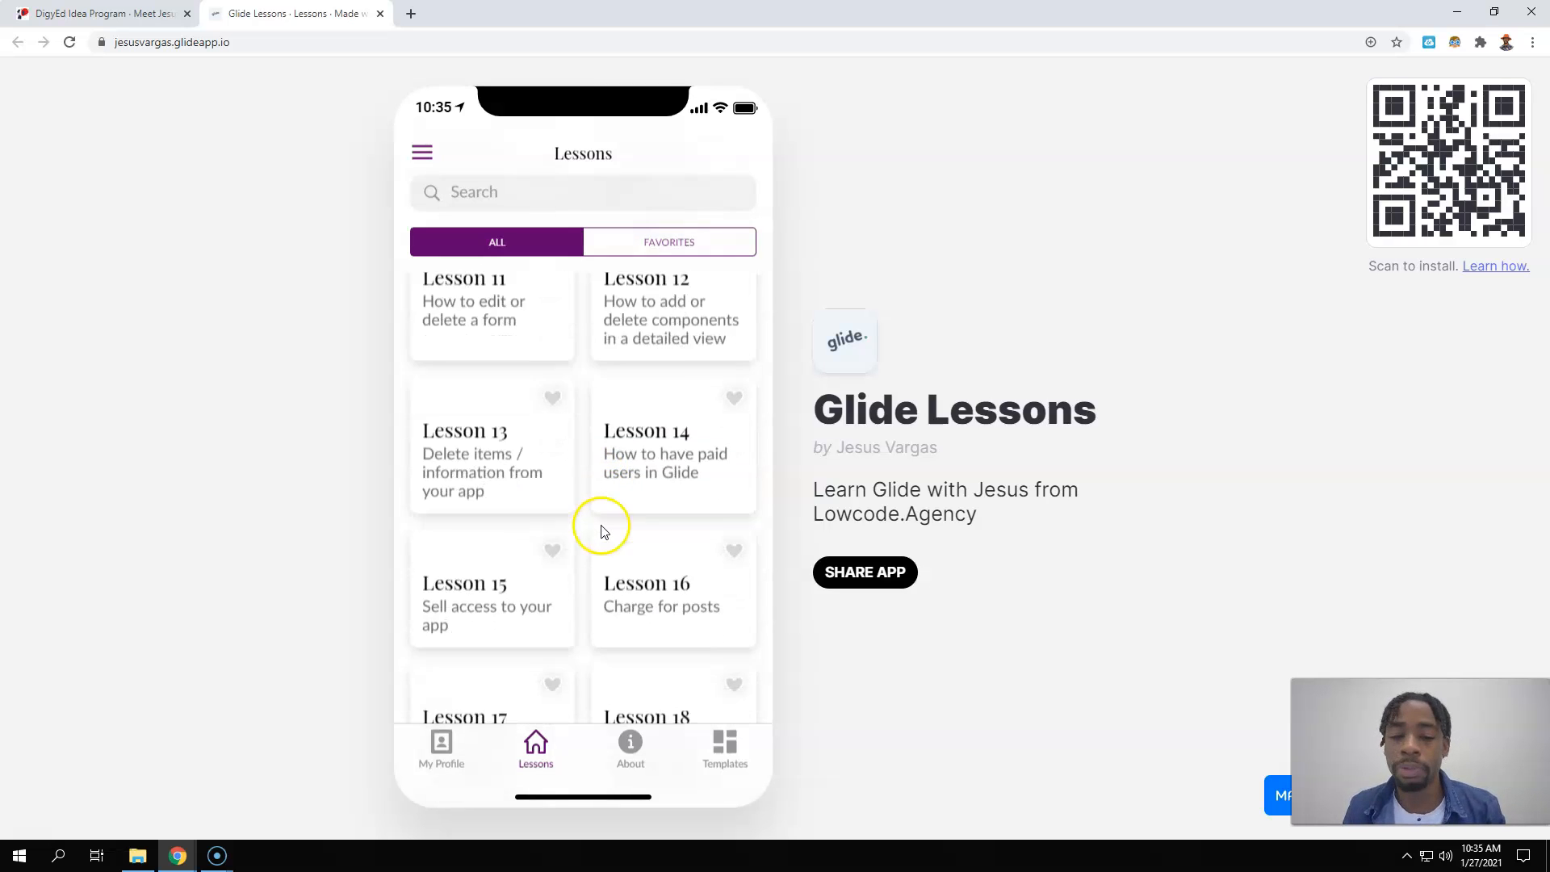
{"action": "scroll", "scroll_direction": "up", "scroll_amount": 3}
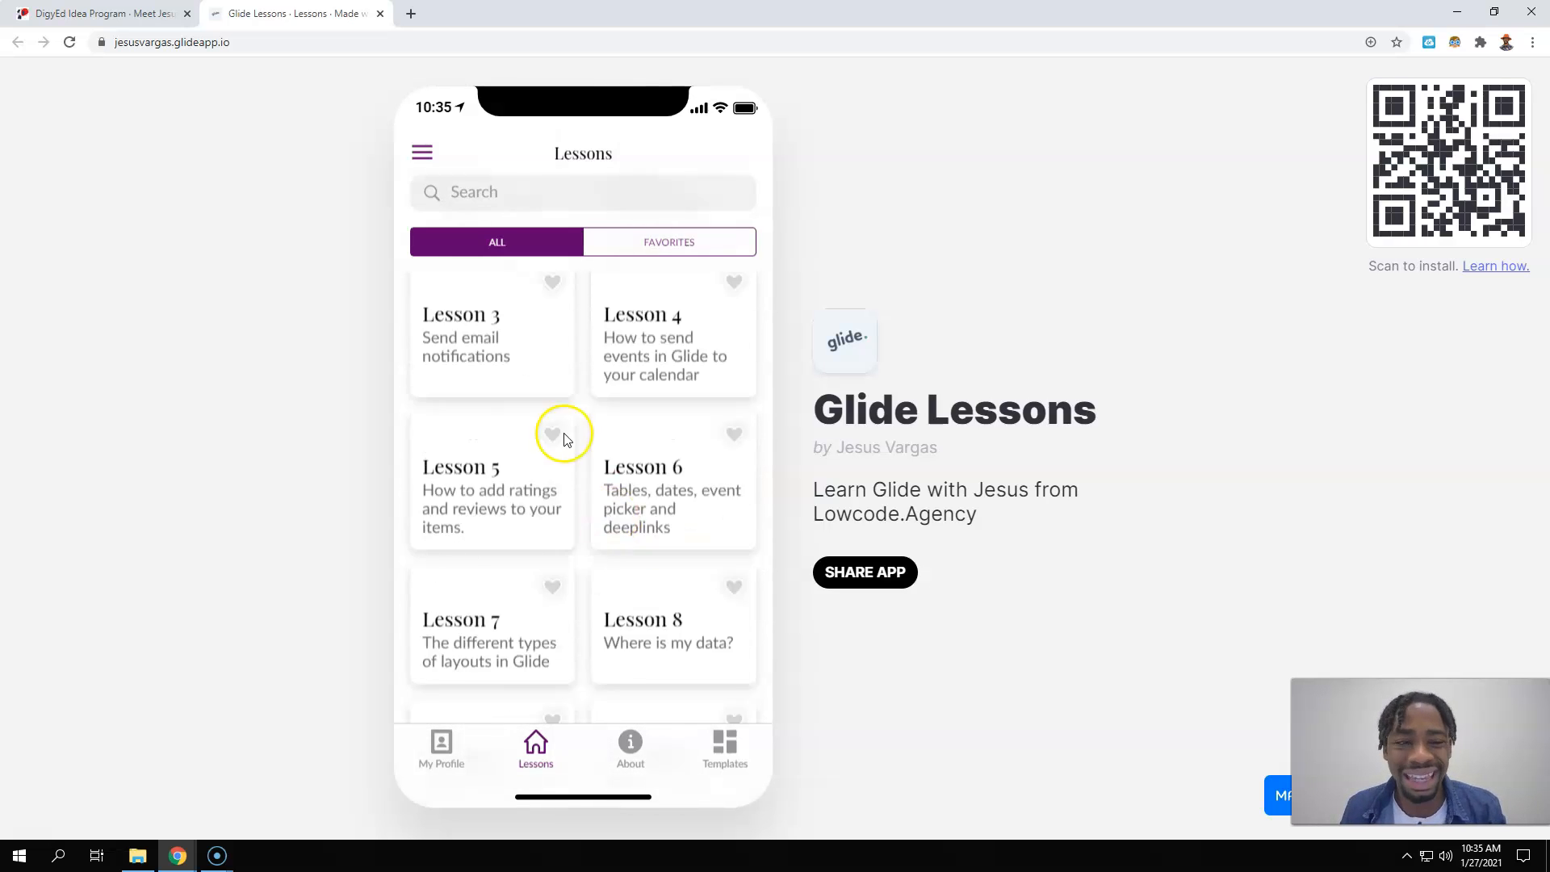
{"action": "scroll", "scroll_direction": "up", "scroll_amount": 3}
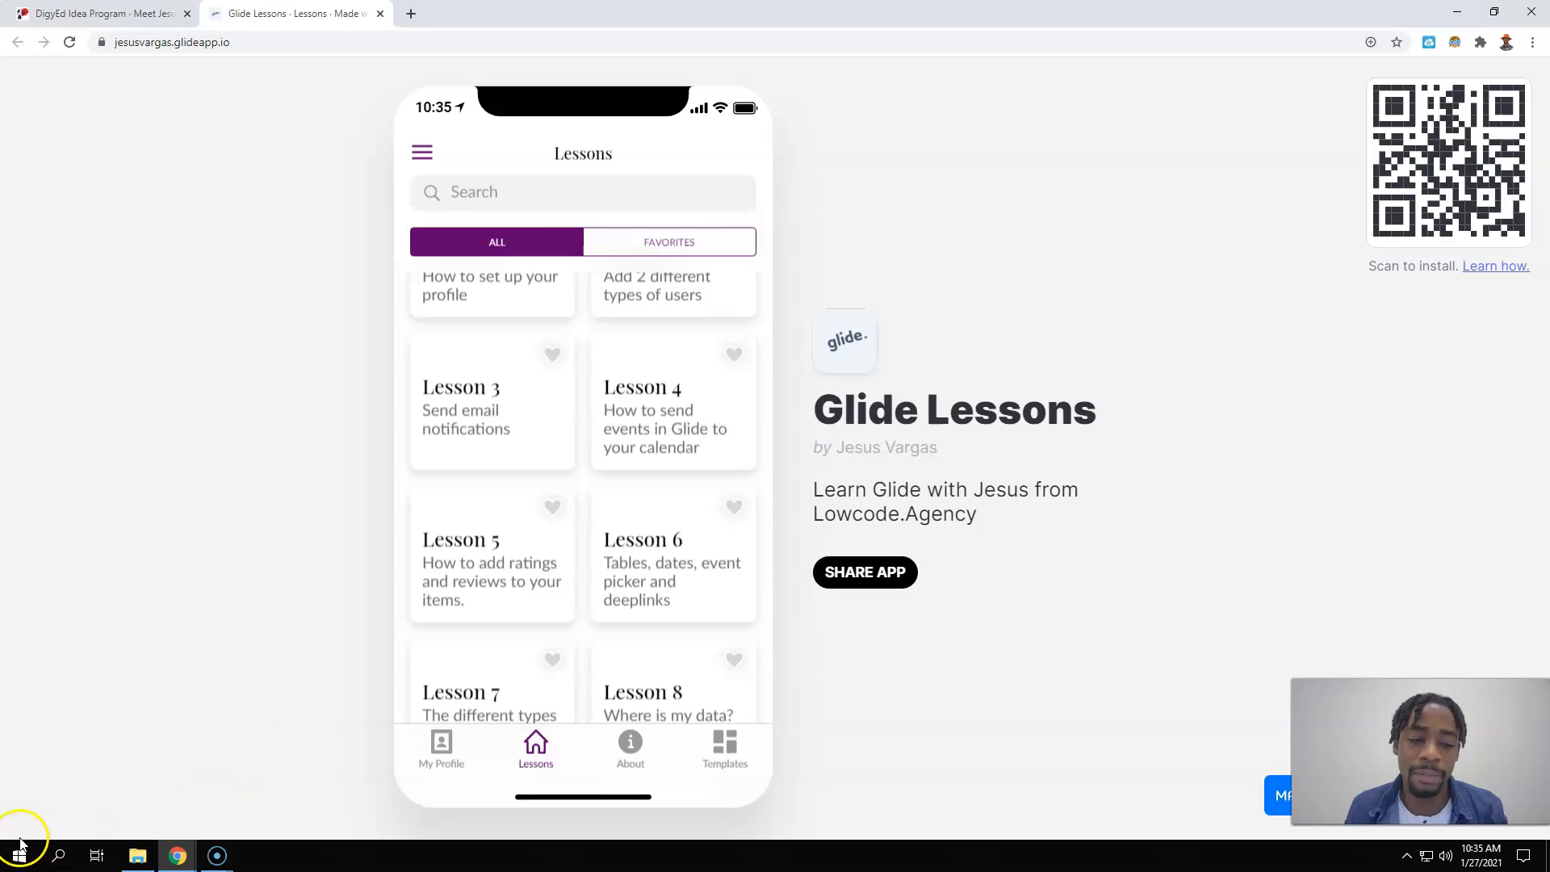
{"action": "mouse_move", "coordinate": [25, 848]}
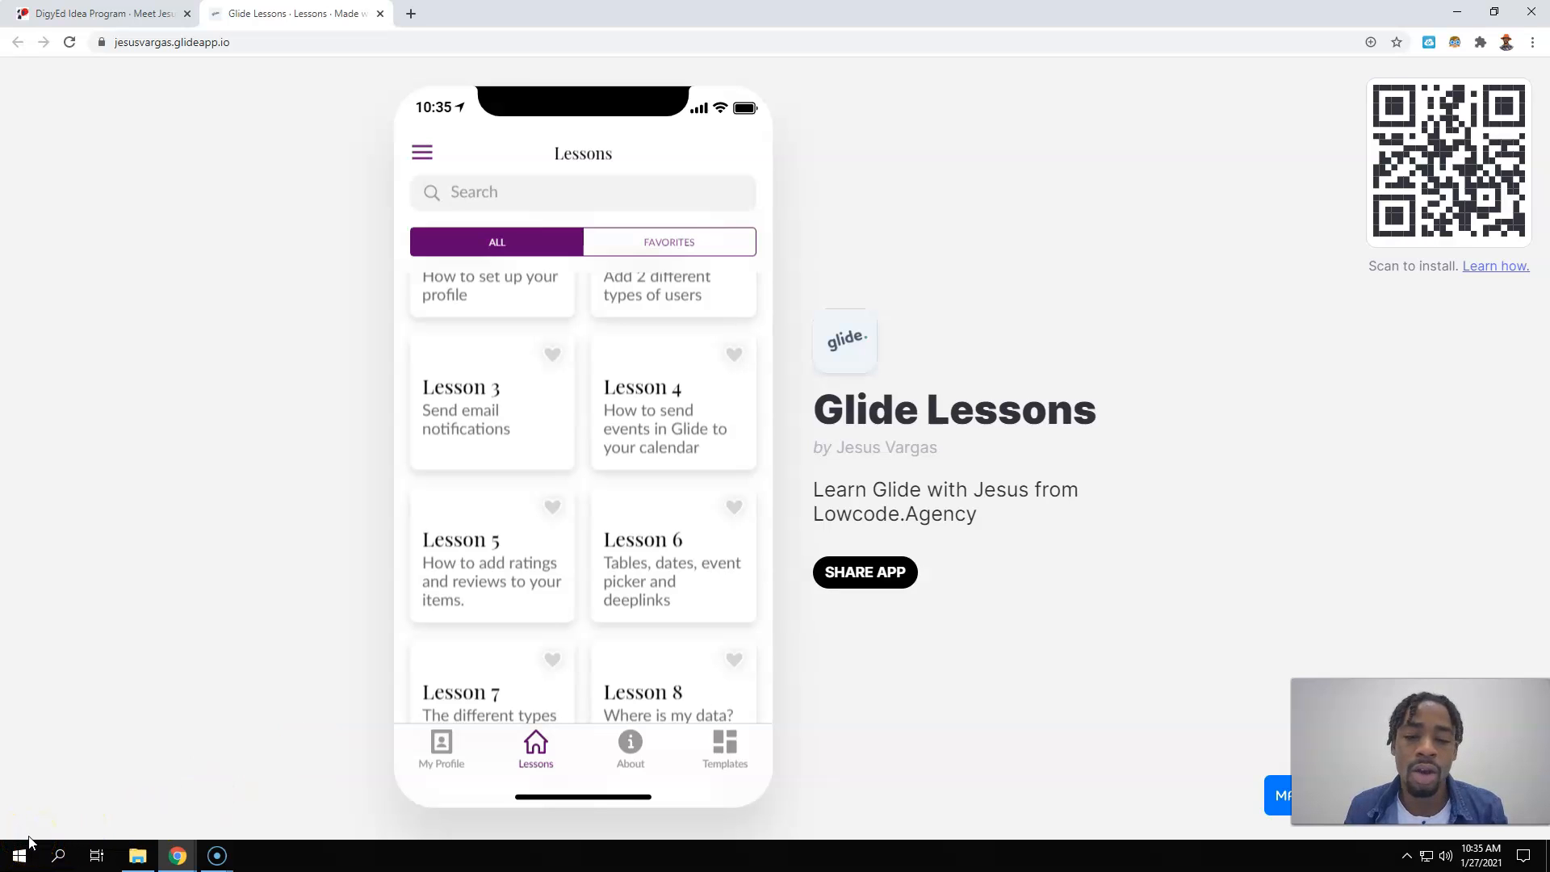